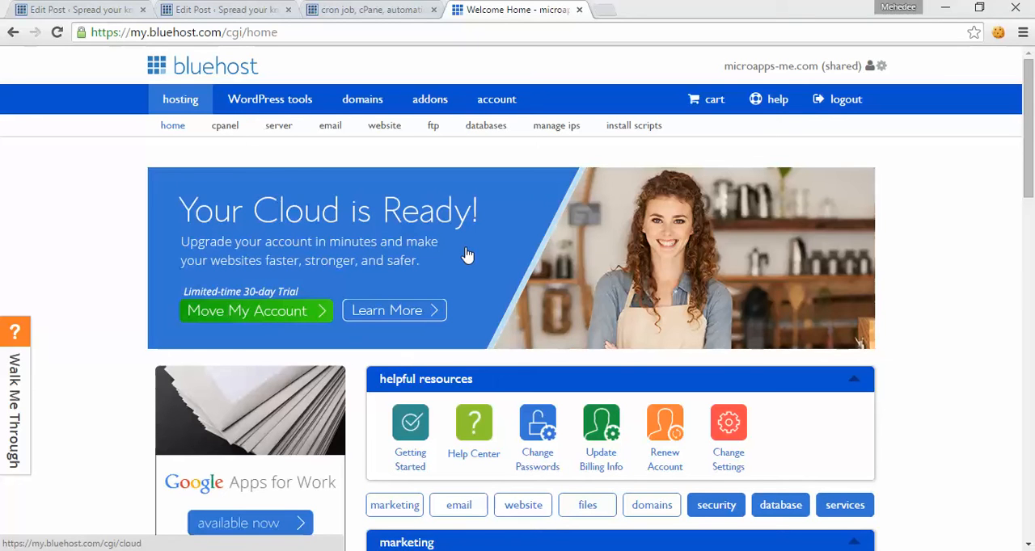
mouse_move(385, 126)
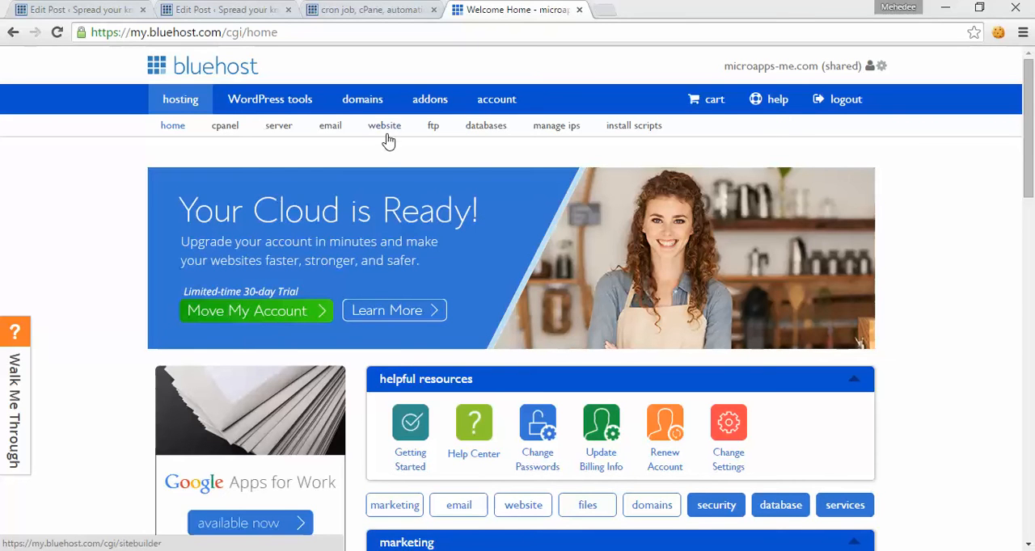
mouse_move(235, 10)
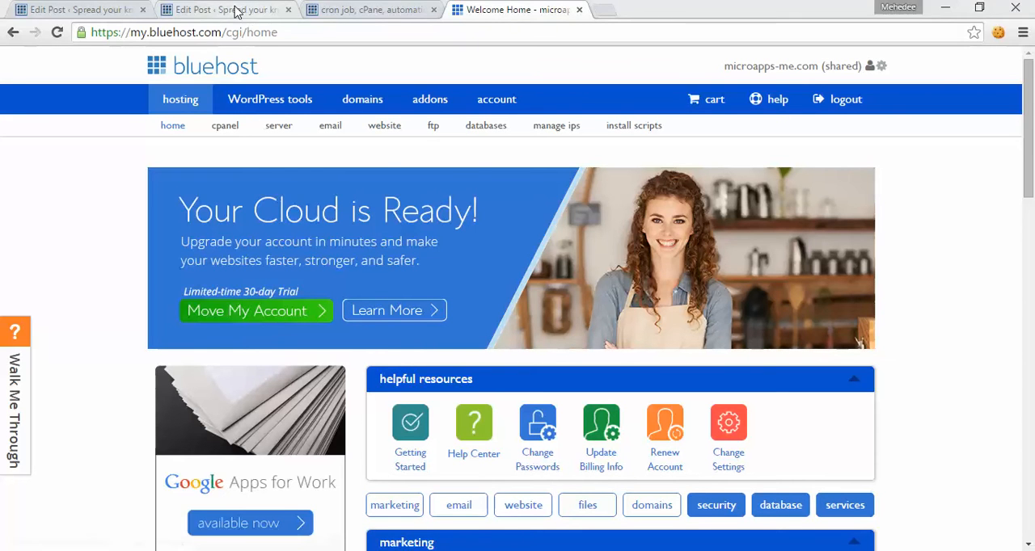
mouse_move(218, 10)
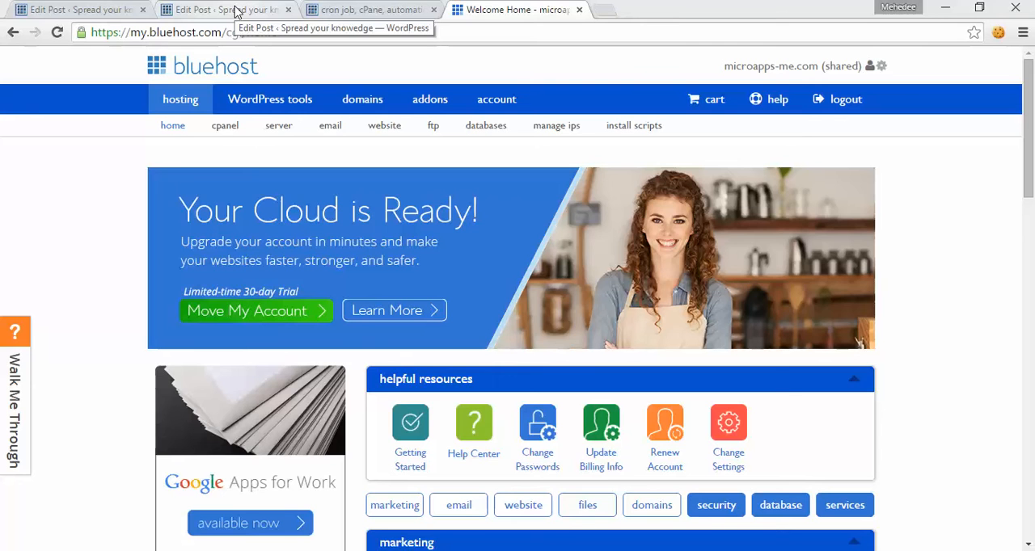
Switch from the Bluehost home page to the WordPress blog post tab.
click(227, 10)
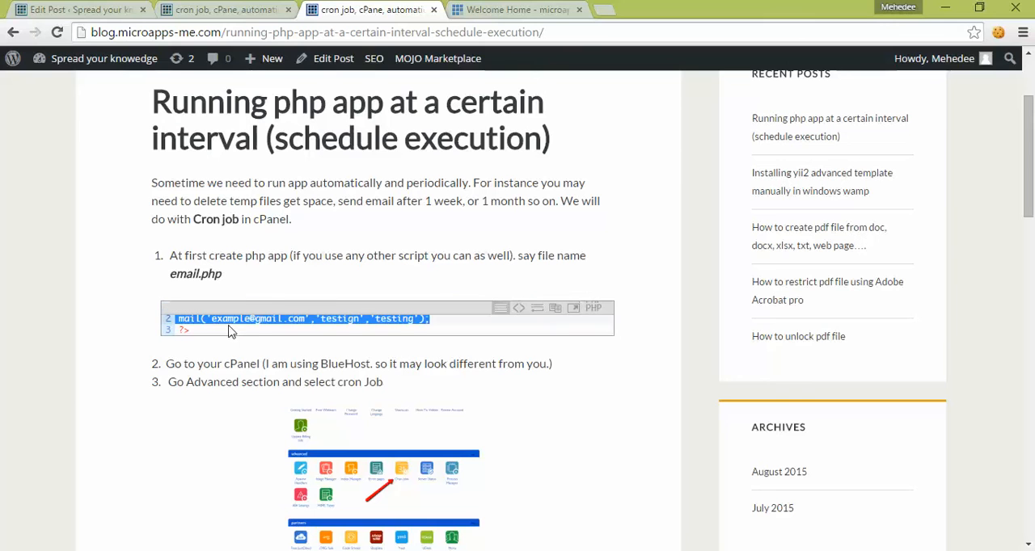
mouse_move(449, 330)
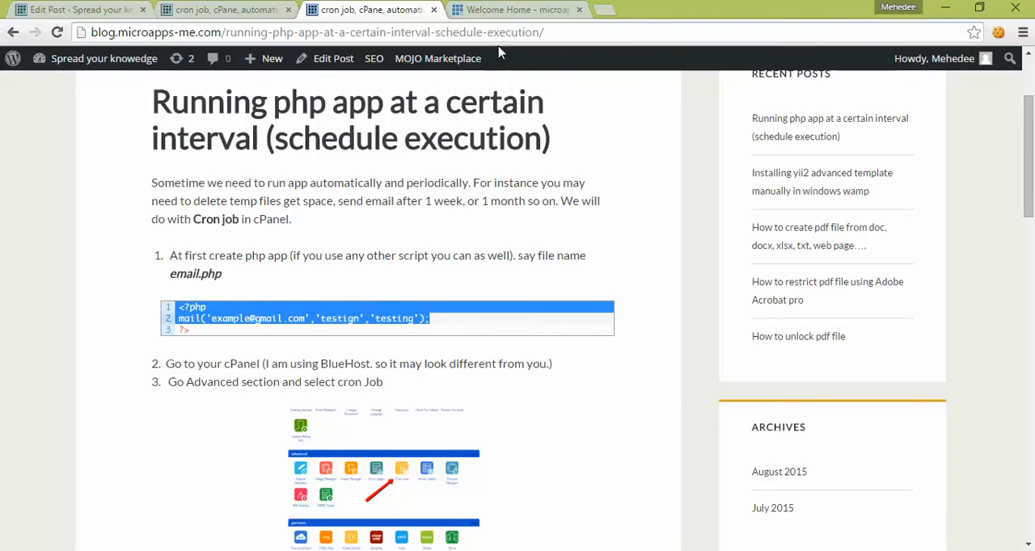
Return to the Bluehost home page and browse the hosting sub-menu toward cPanel.
click(517, 9)
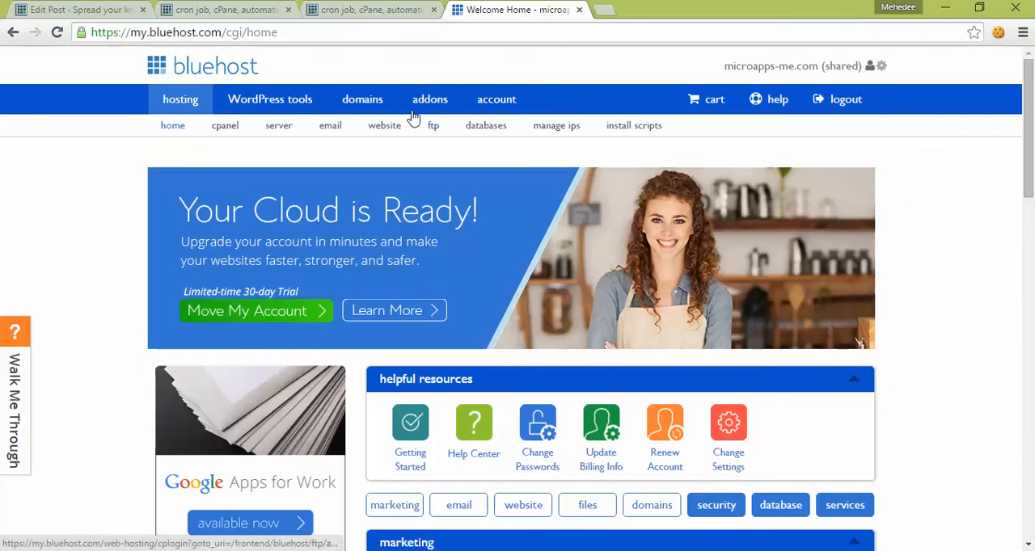
mouse_move(465, 200)
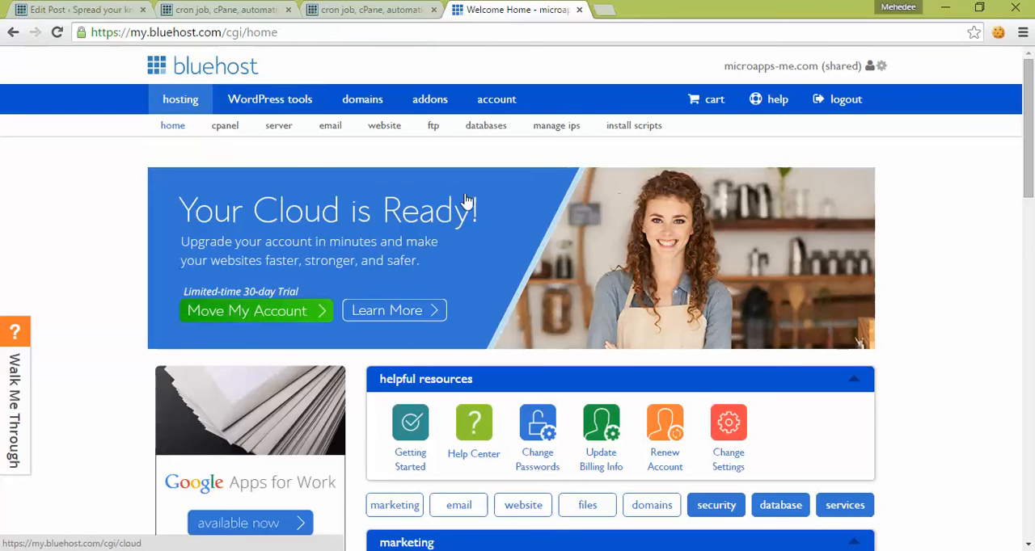
mouse_move(291, 149)
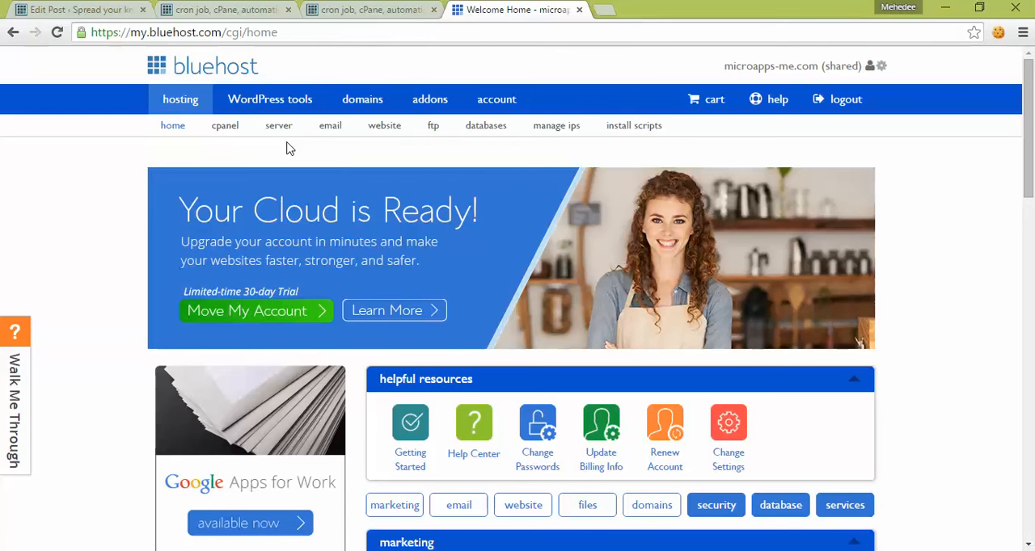
scroll(down, 3)
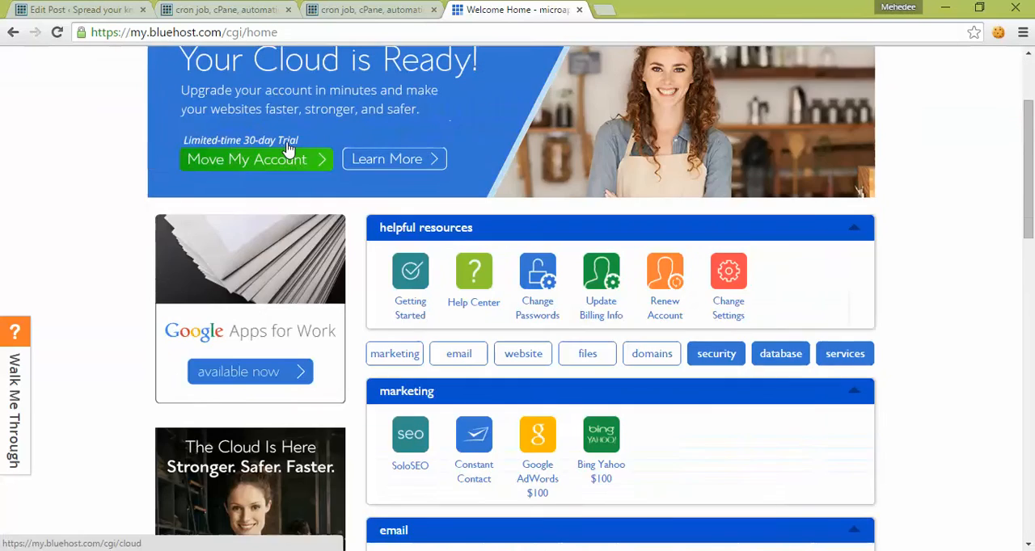
scroll(down, 3)
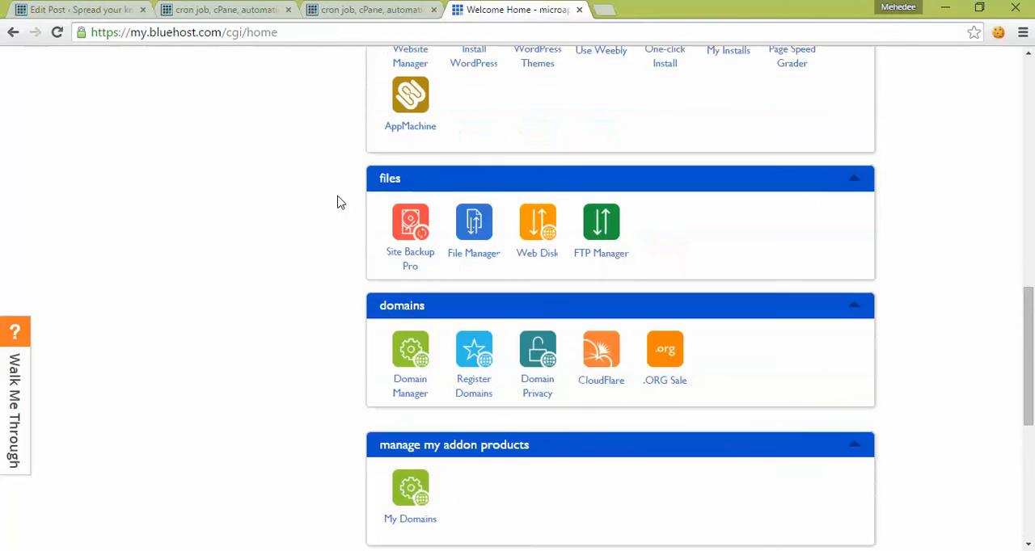
scroll(up, 3)
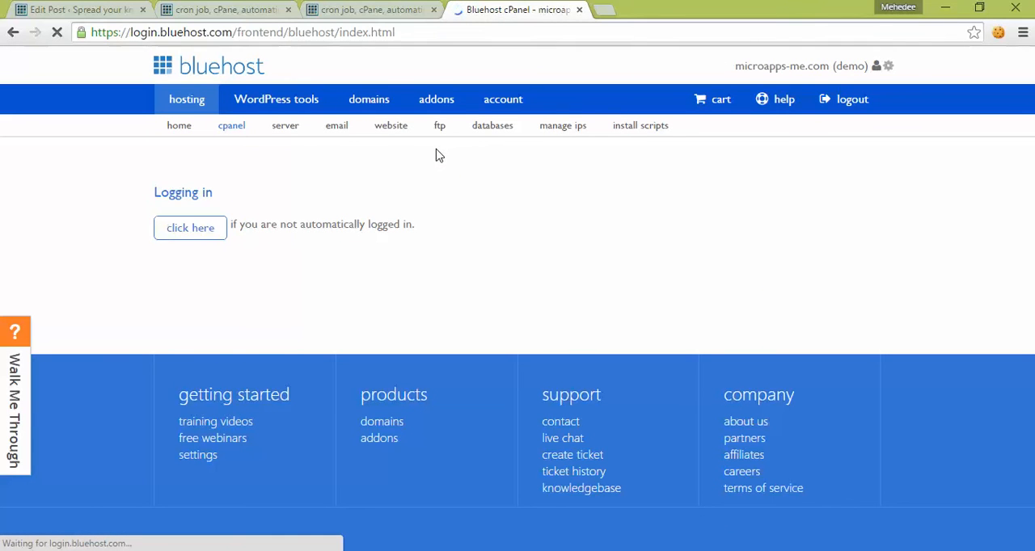
Enter the cPanel dashboard and launch Cron Jobs from the advanced tools section.
click(190, 227)
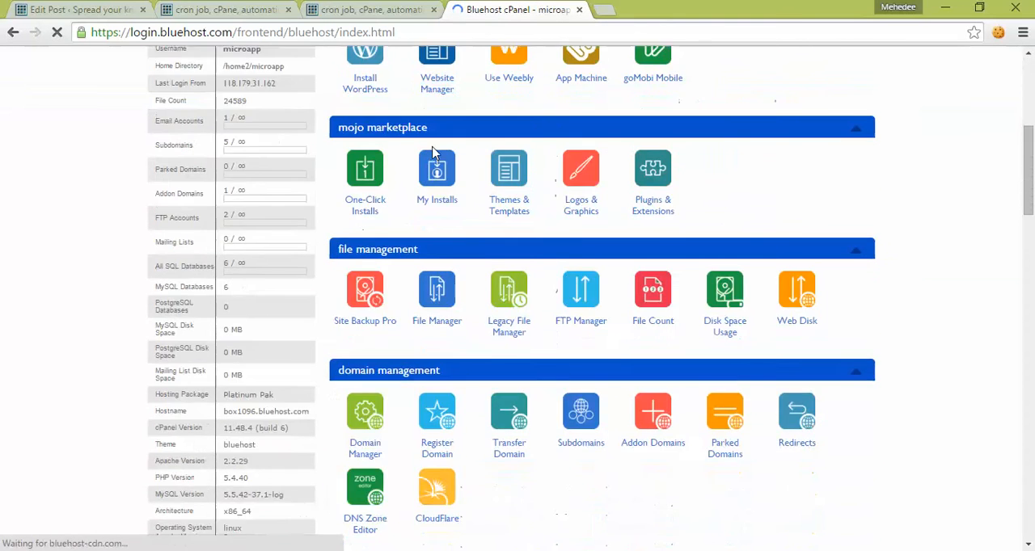
scroll(down, 3)
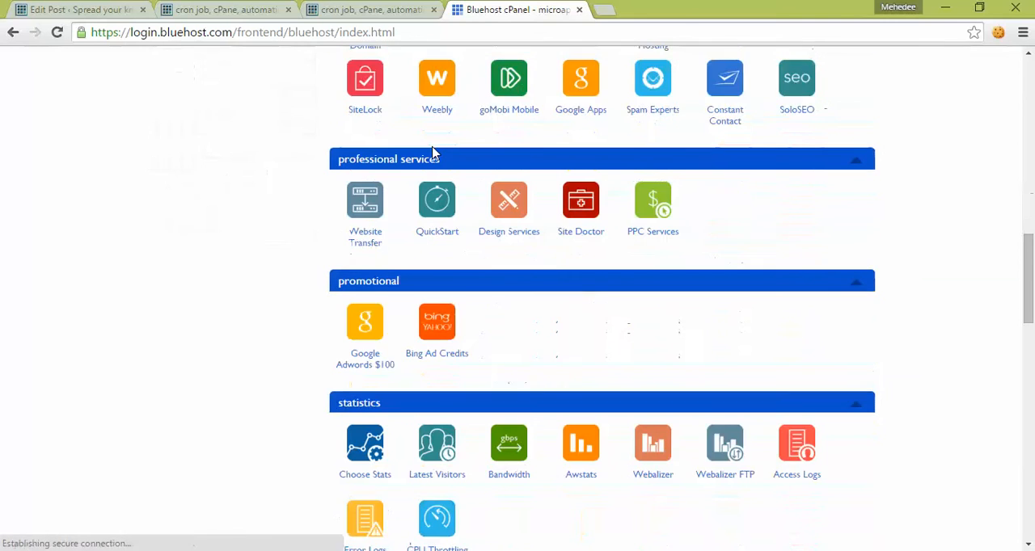
scroll(down, 3)
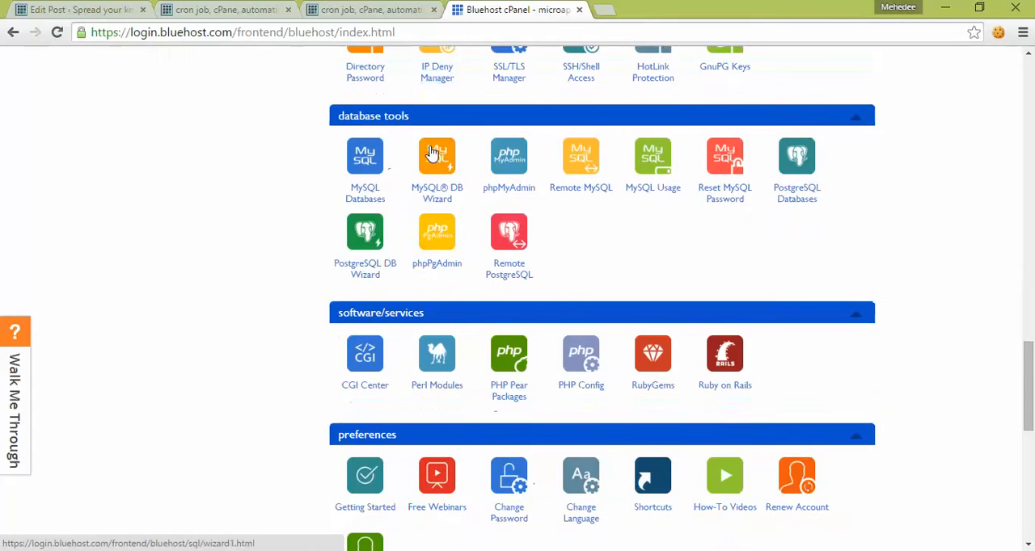
scroll(down, 3)
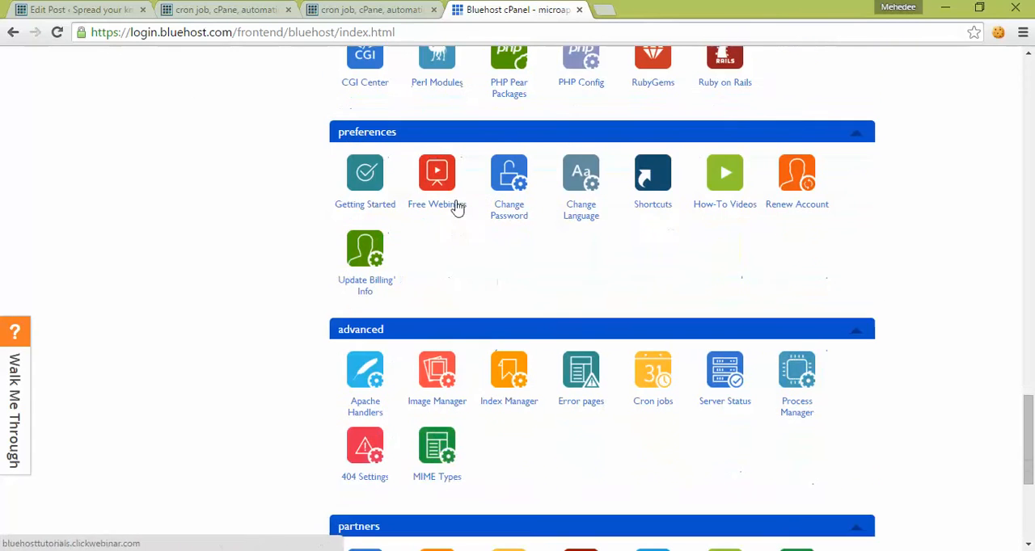
click(654, 373)
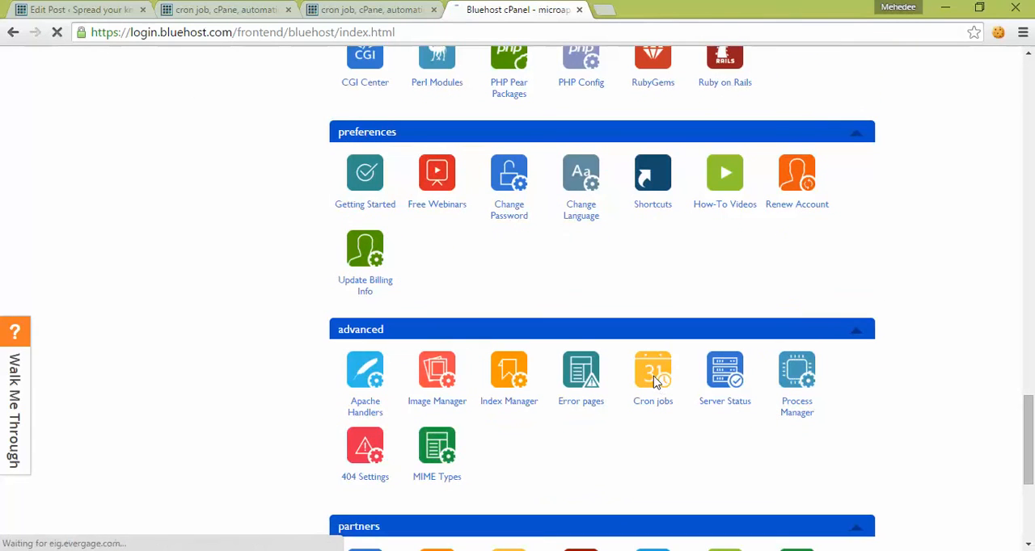
click(653, 370)
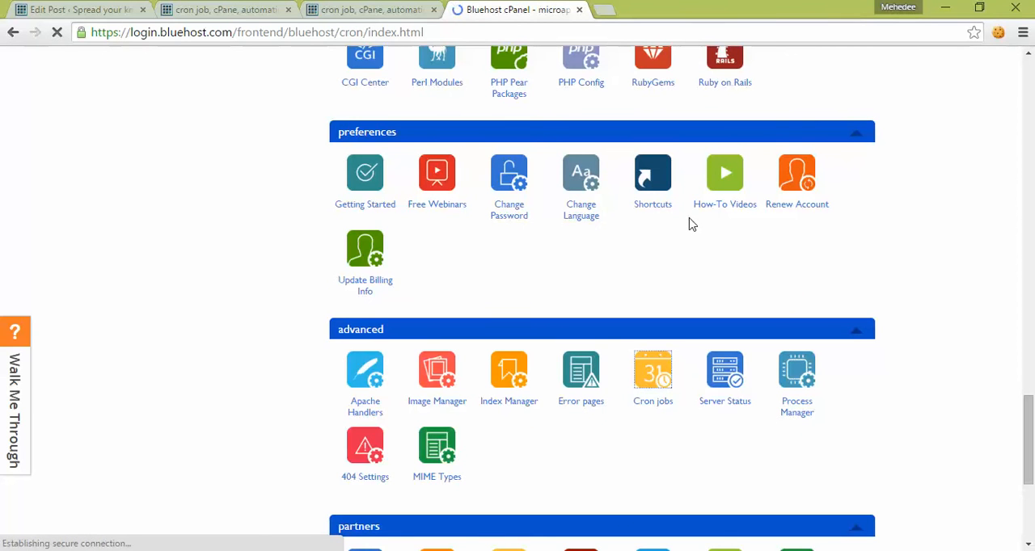
click(654, 371)
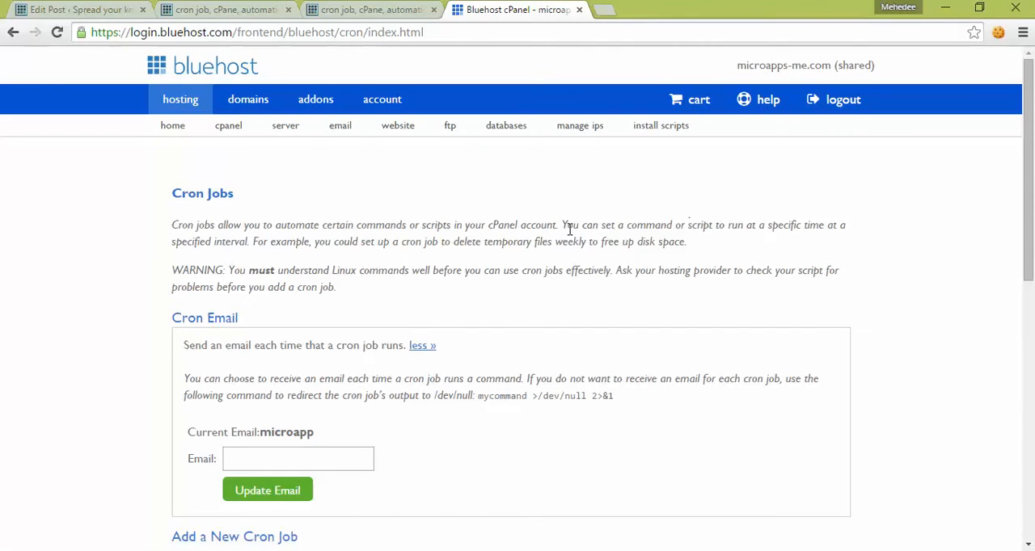
scroll(down, 3)
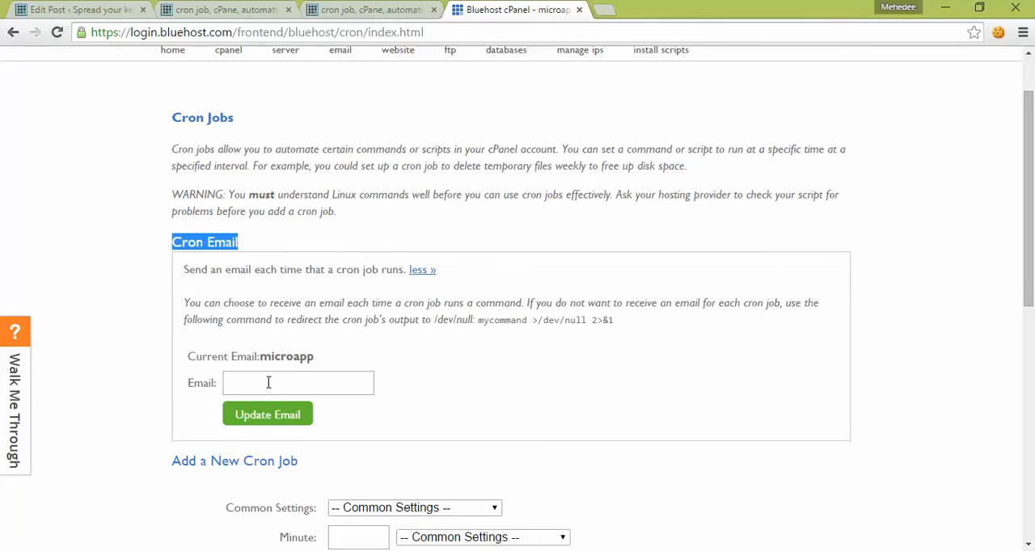
click(298, 384)
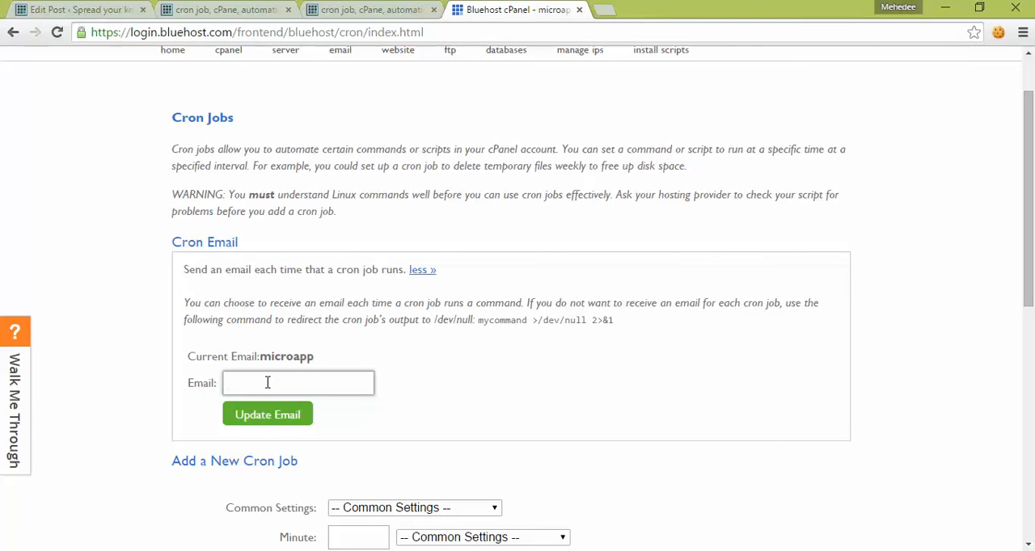
mouse_move(408, 359)
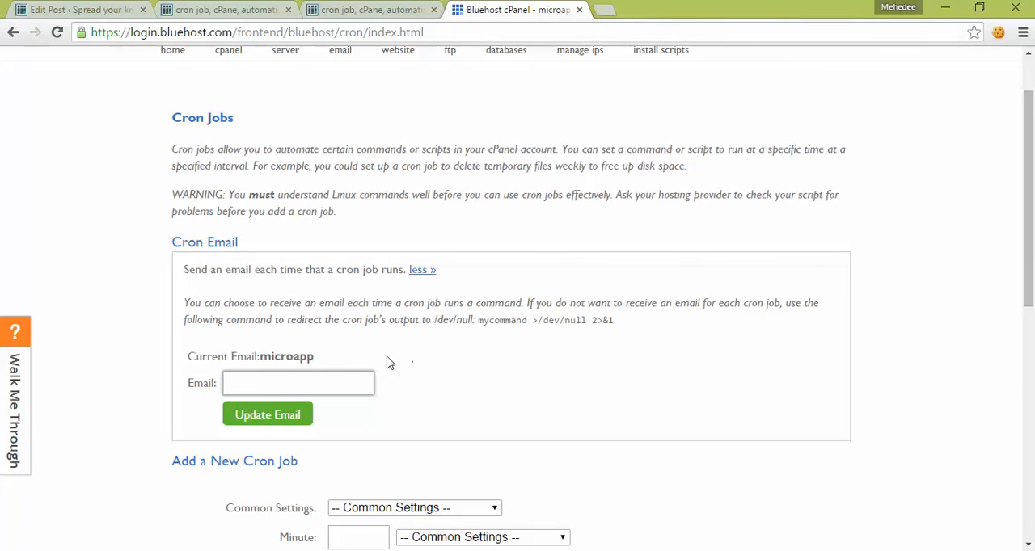
click(298, 383)
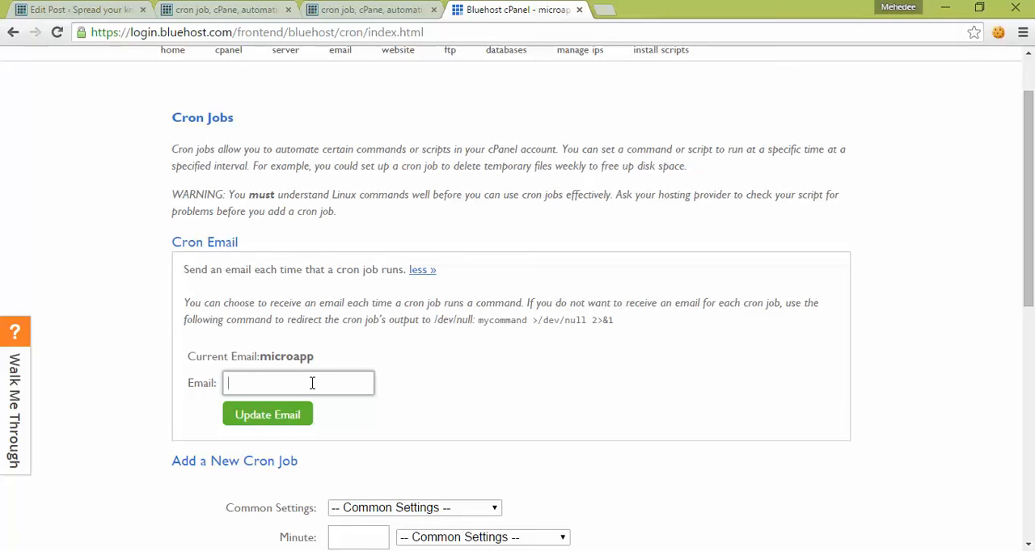
mouse_move(456, 362)
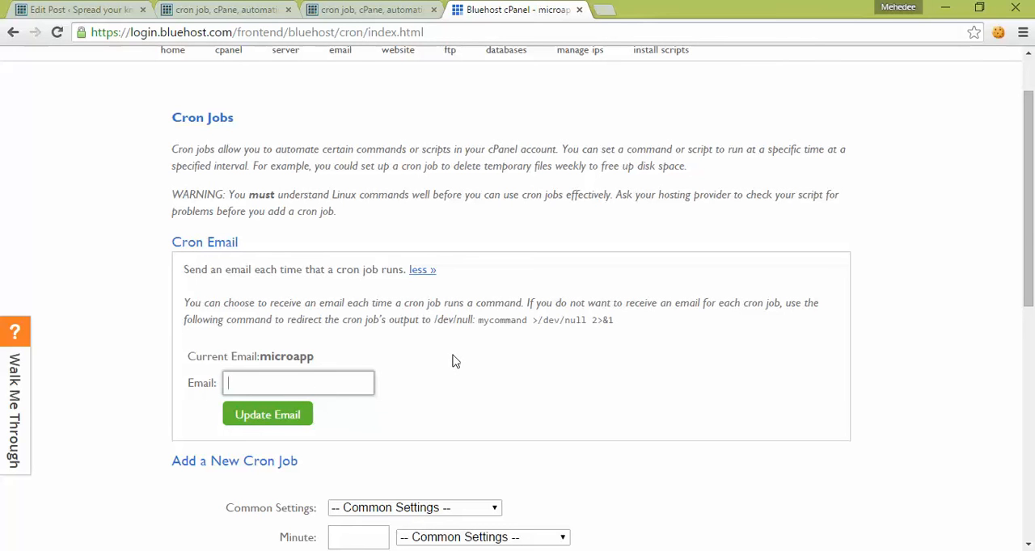
scroll(down, 3)
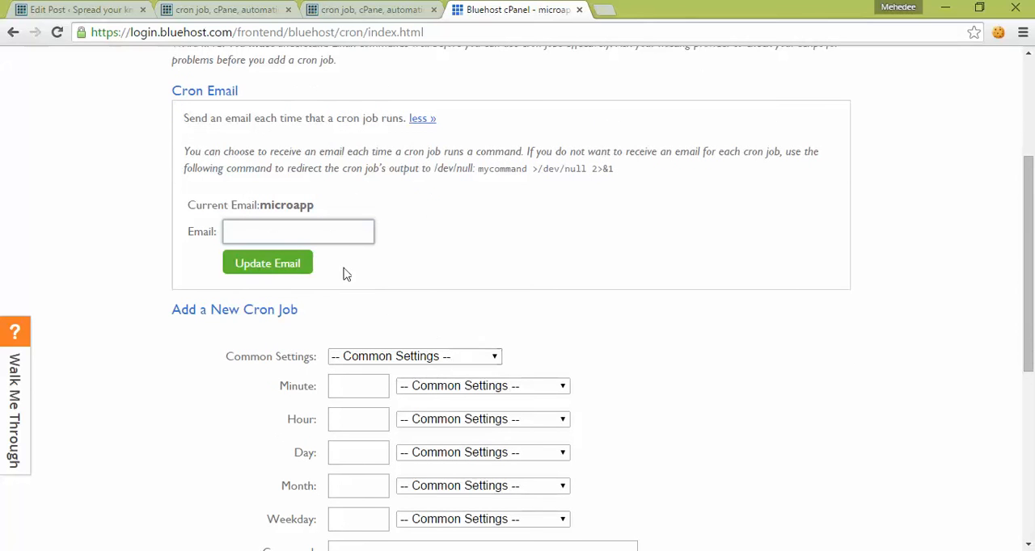
mouse_move(459, 245)
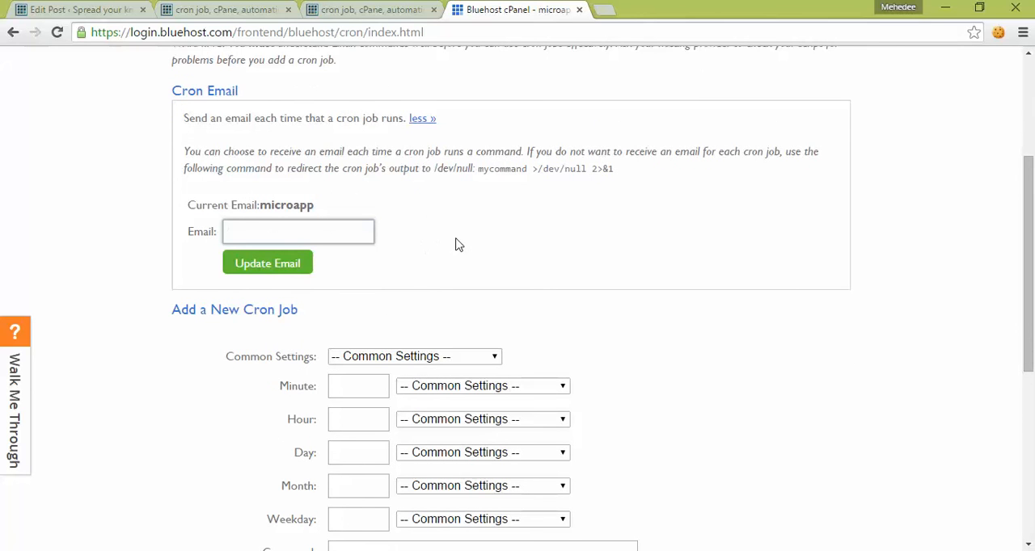
scroll(down, 3)
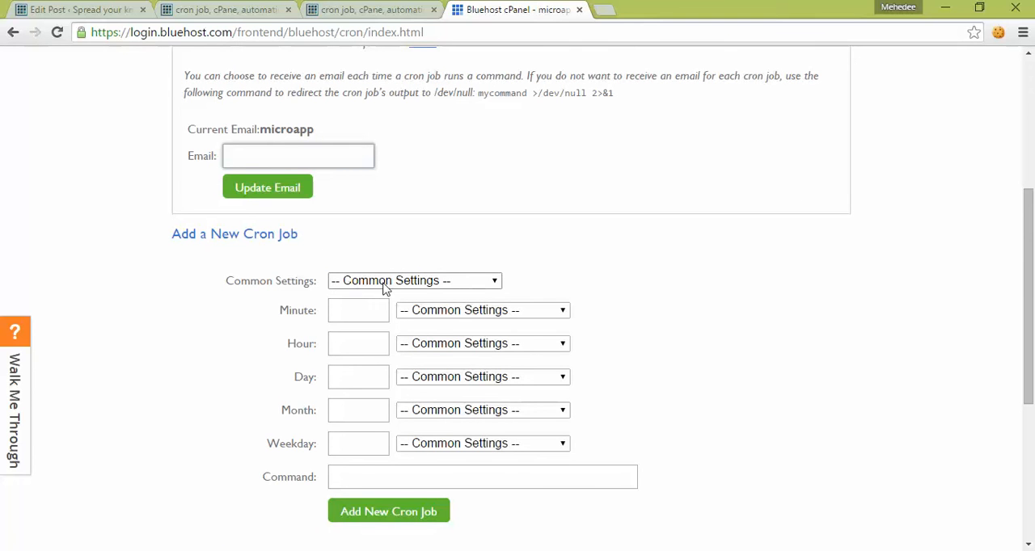
click(414, 282)
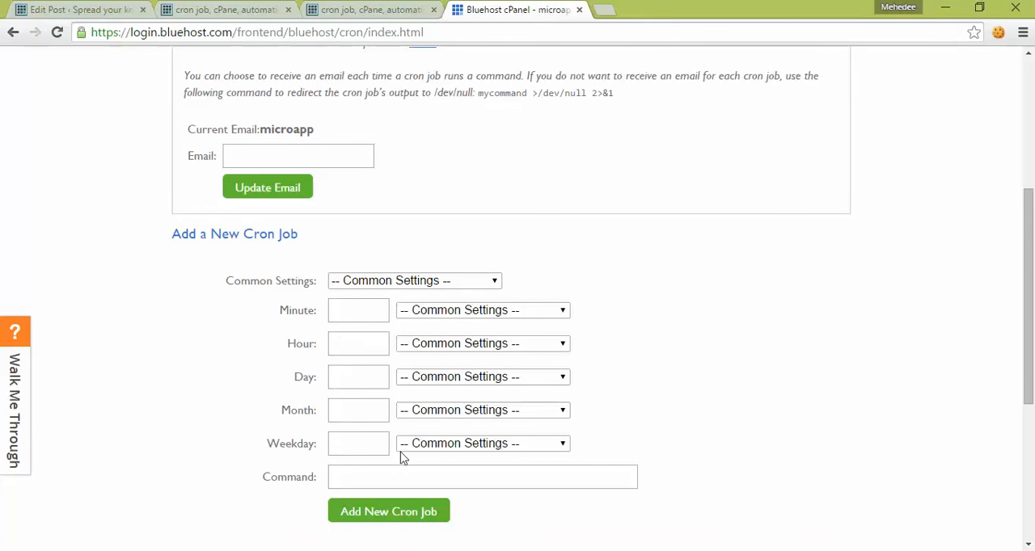
mouse_move(388, 511)
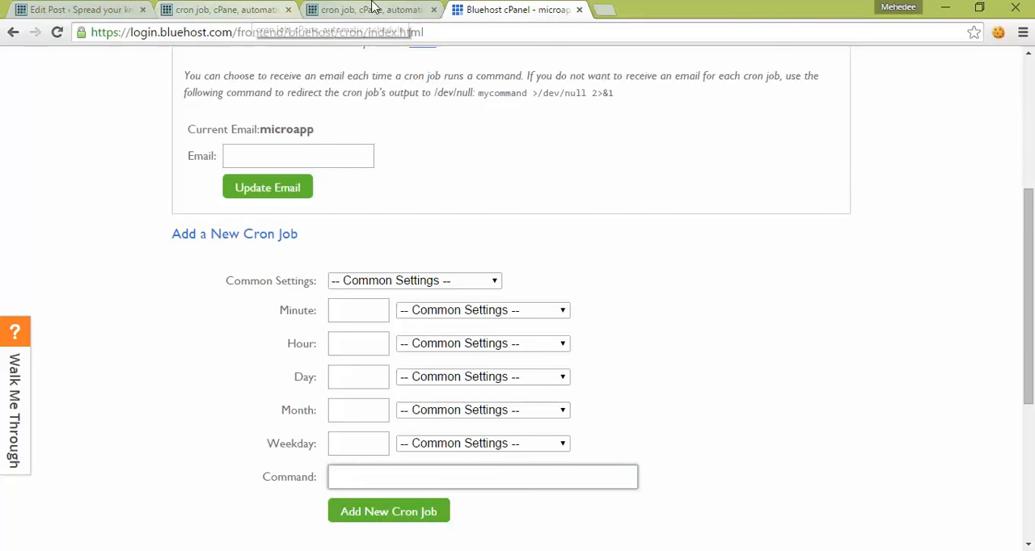
Paste '/usr/bin/php -q' from the blog post into the new cron job's Command field.
click(372, 10)
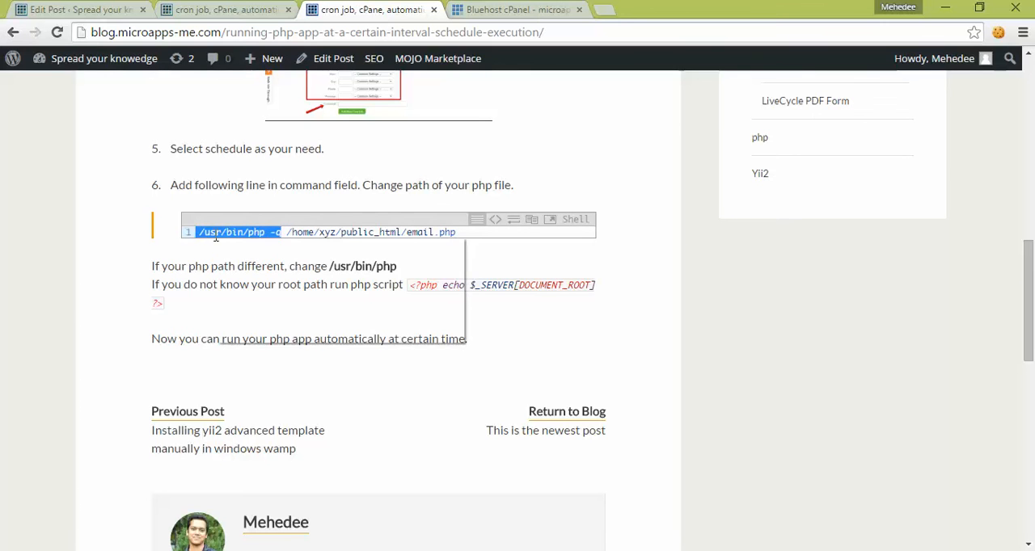
click(517, 10)
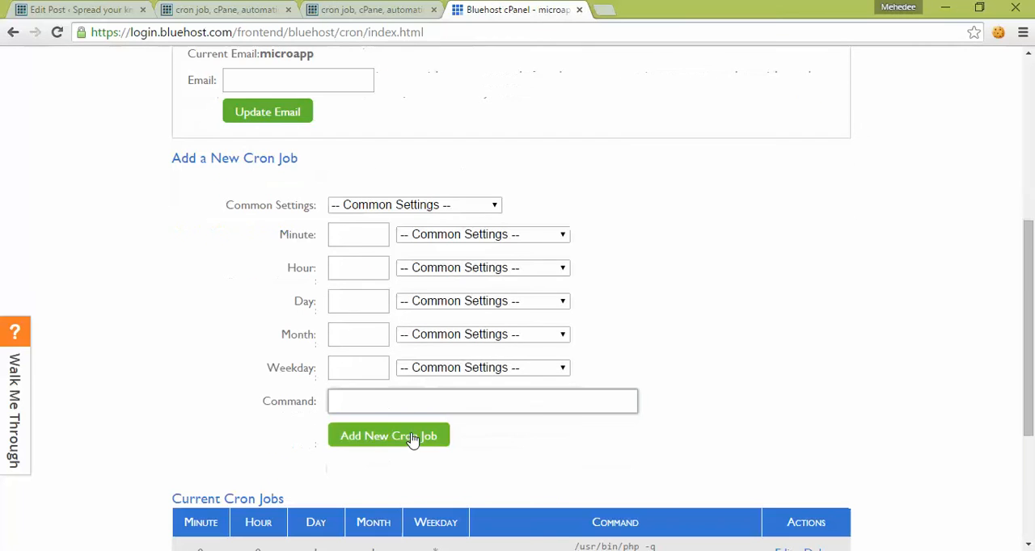
right_click(482, 402)
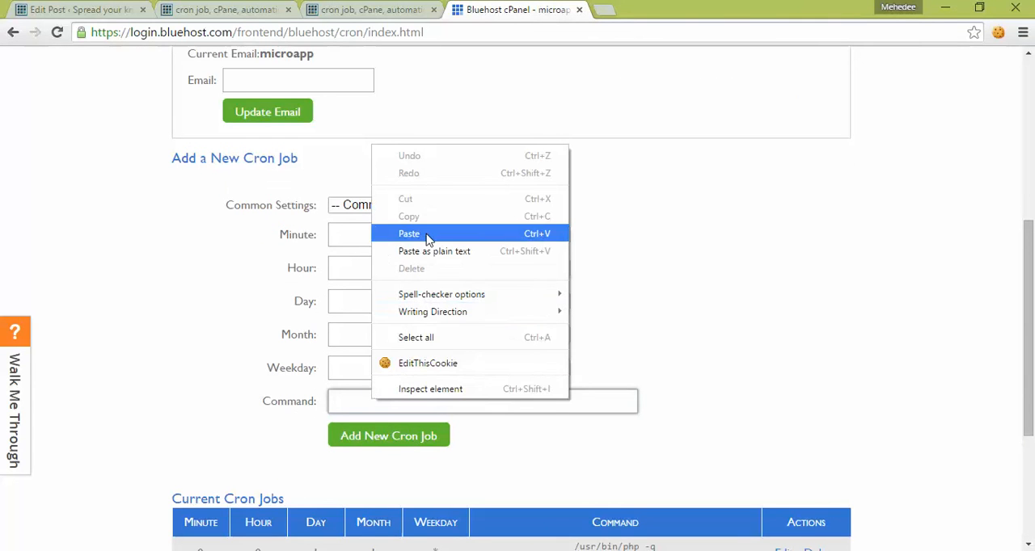
click(409, 233)
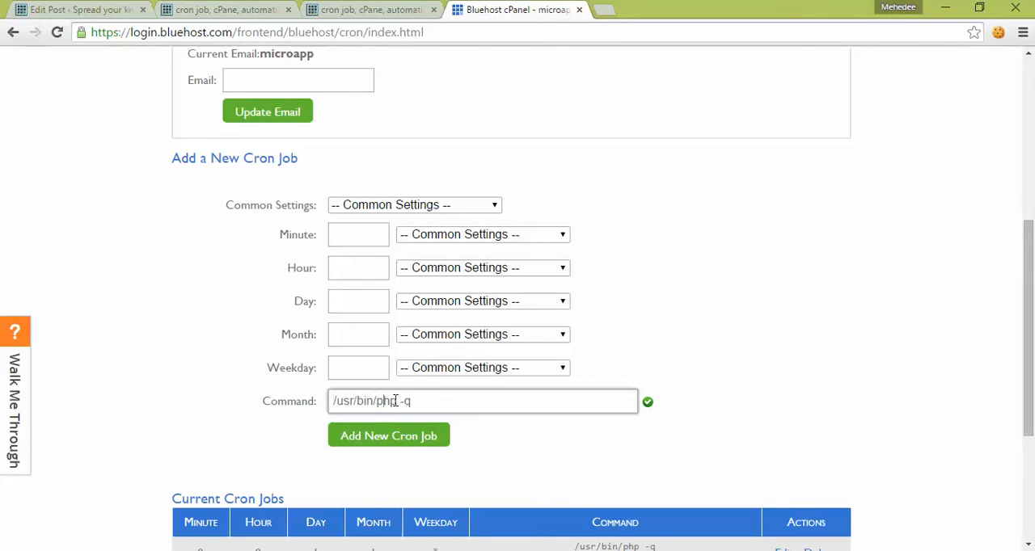
double_click(364, 401)
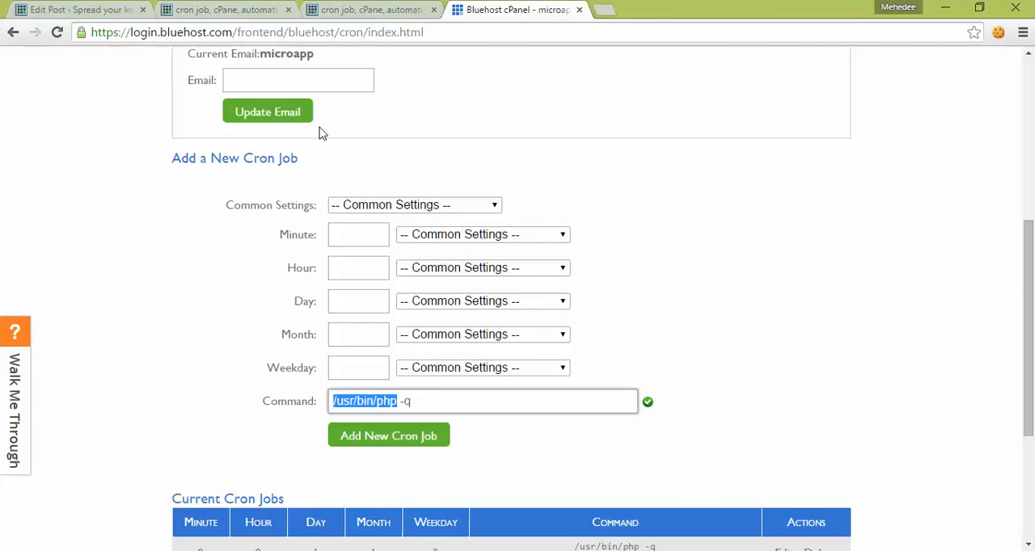
mouse_move(372, 9)
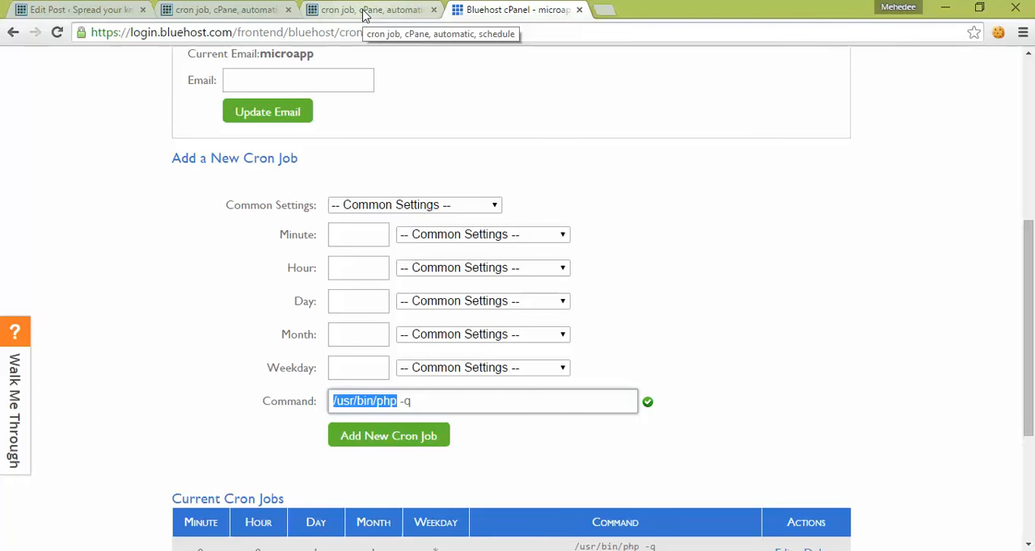
Copy the script path from the post so Command reads '/usr/bin/php -q /home/xyz/public_html/email.php'.
click(372, 10)
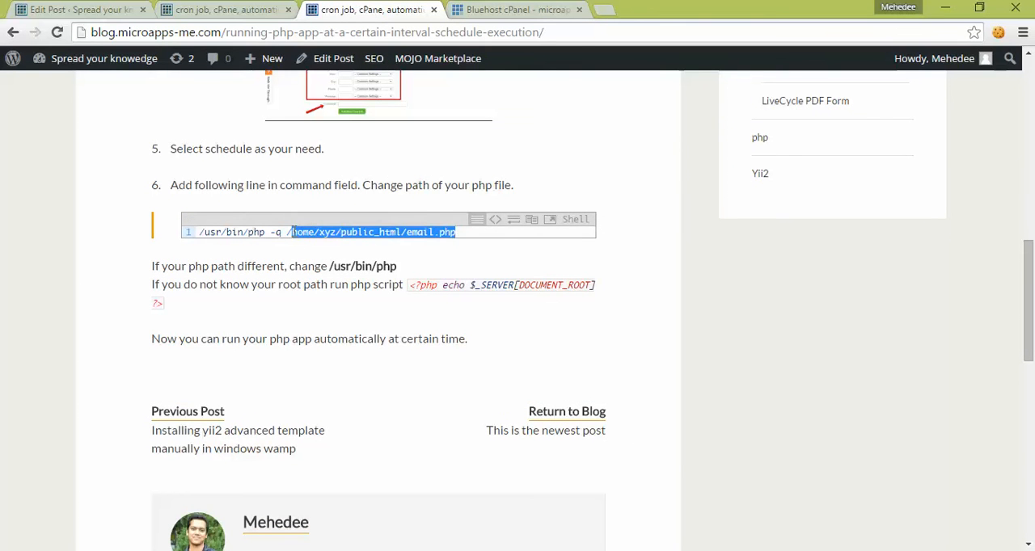
right_click(372, 233)
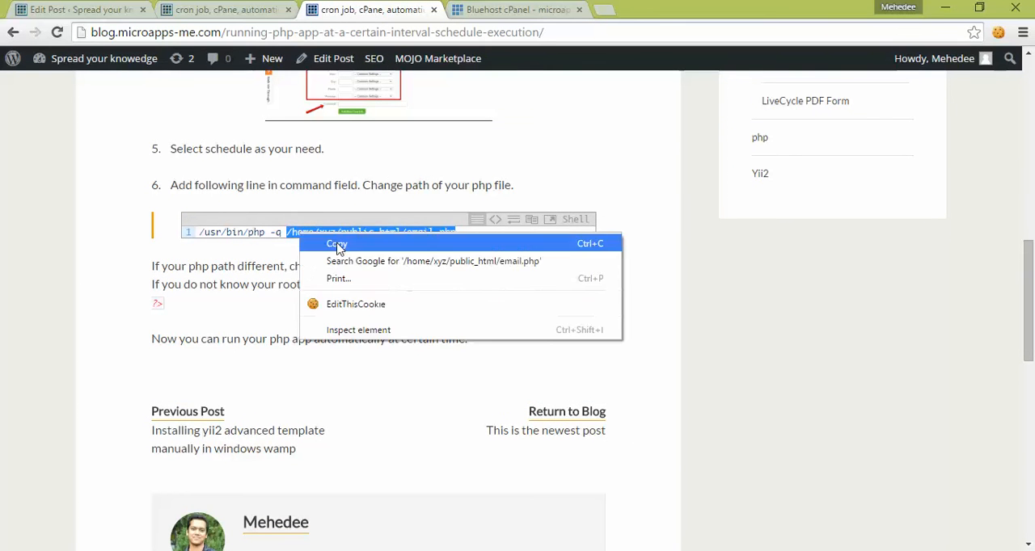
click(517, 10)
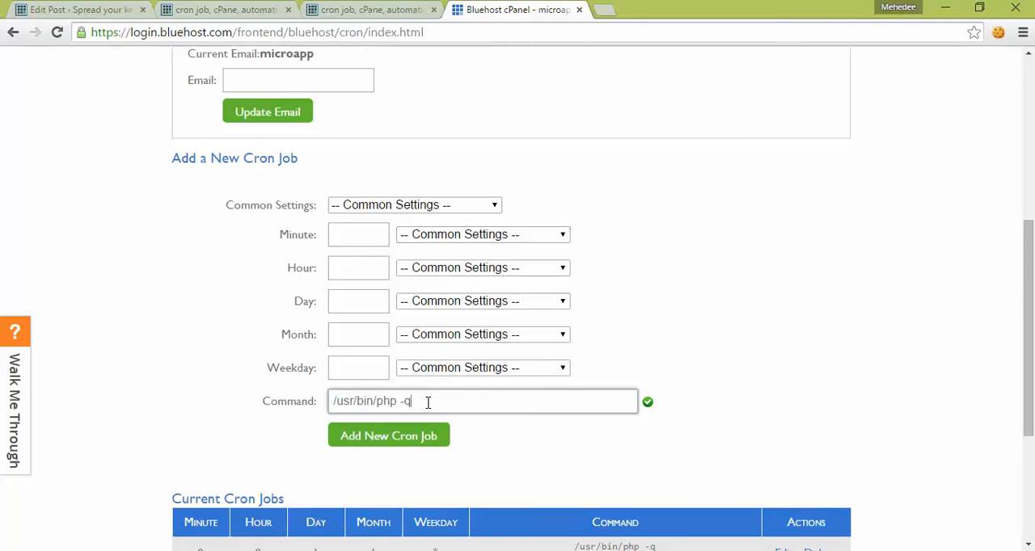
text(/home/xyz/public_html/email.php)
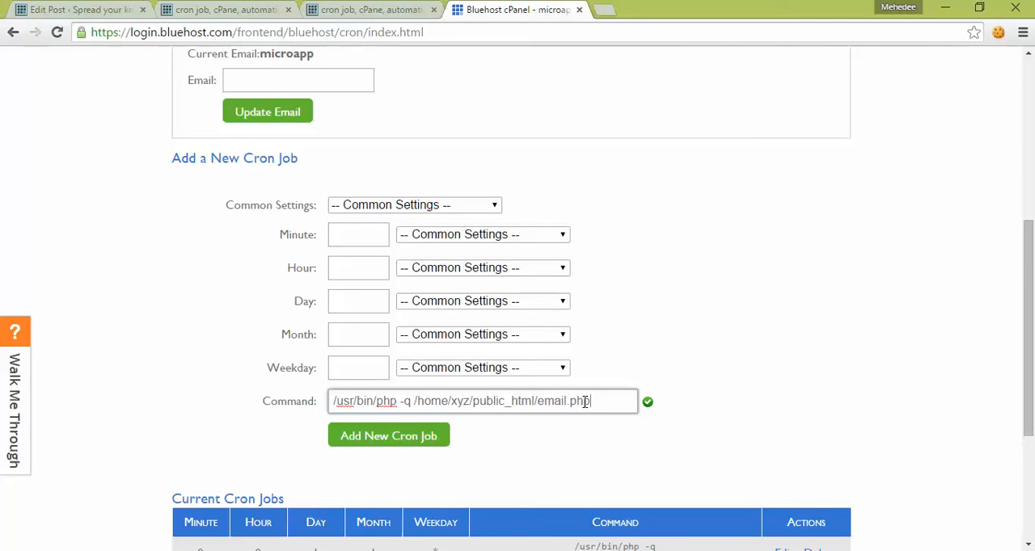
double_click(563, 401)
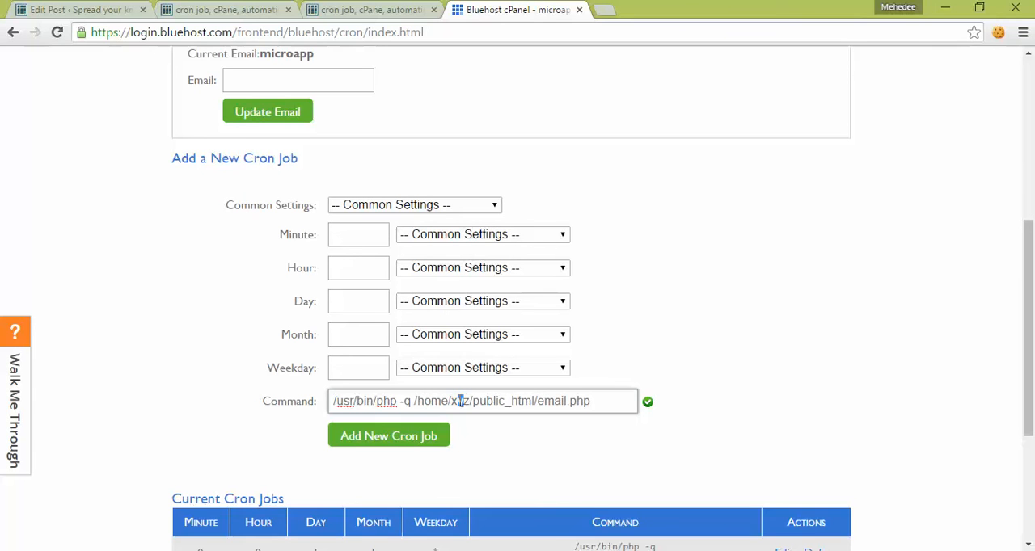
double_click(495, 401)
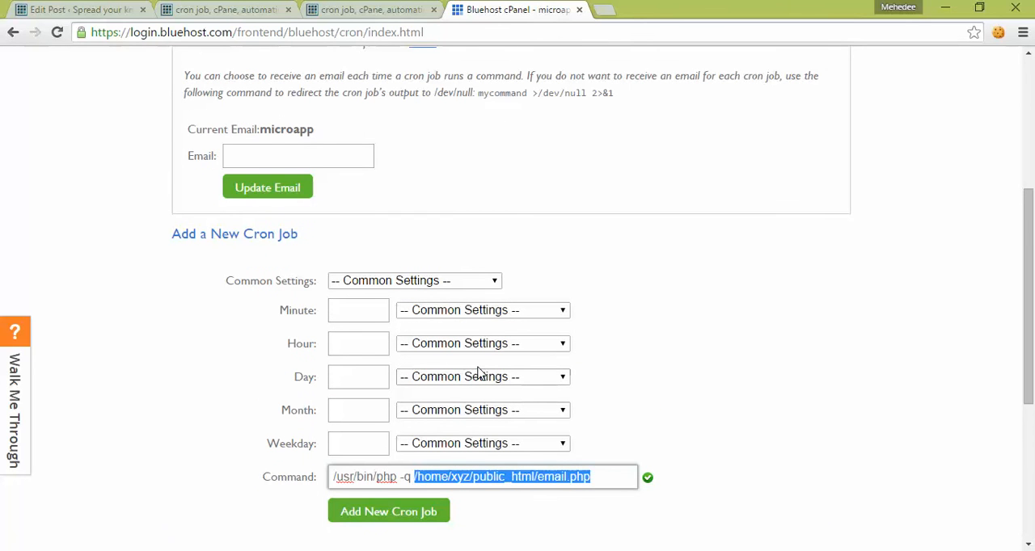
mouse_move(412, 336)
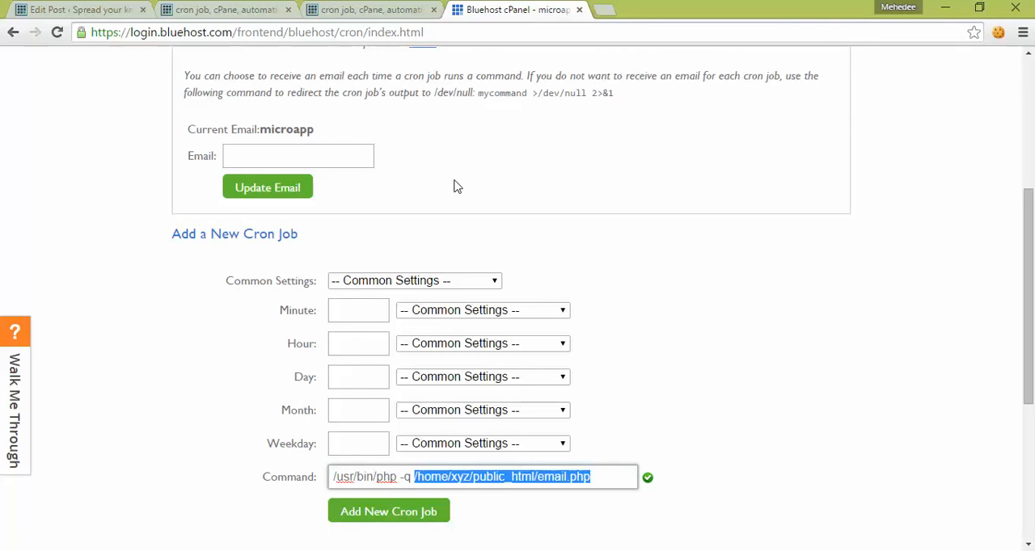
mouse_move(634, 281)
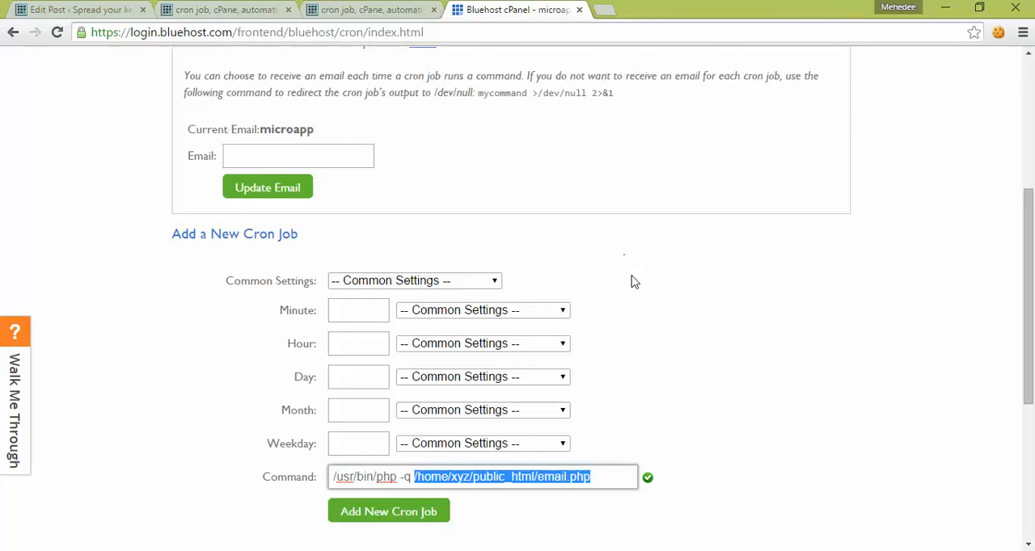